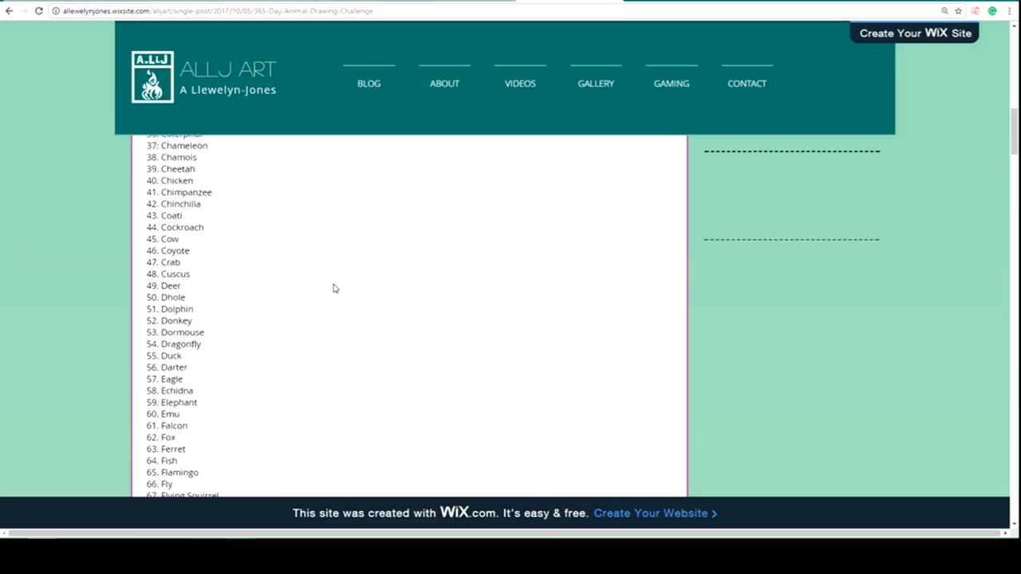
Scroll the animal challenge list down to entry 140 and select Quail.
{"action": "scroll", "scroll_direction": "down", "scroll_amount": 3}
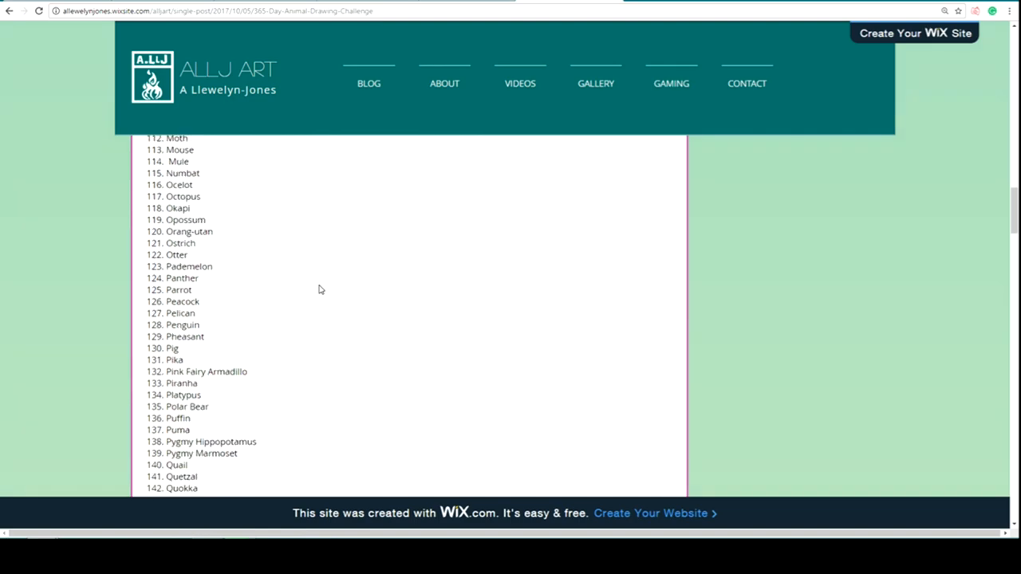
{"action": "scroll", "scroll_direction": "down", "scroll_amount": 3}
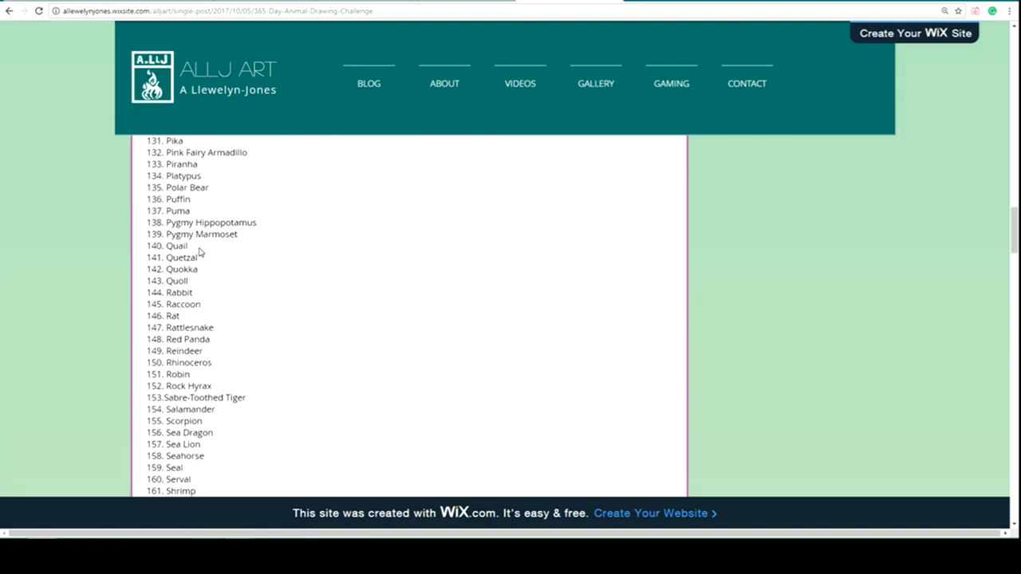
{"action": "double_click", "coordinate": [176, 246]}
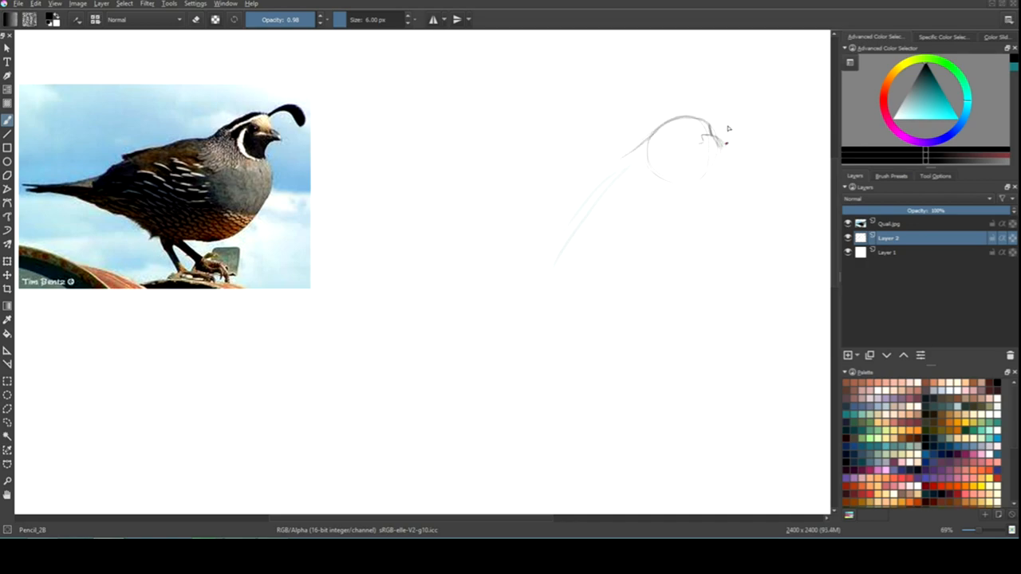
Pencil-sketch the quail's head, crest, eye, rounded body, neck markings and lower body.
{"action": "left_click_drag", "start_coordinate": [702, 131], "coordinate": [706, 167]}
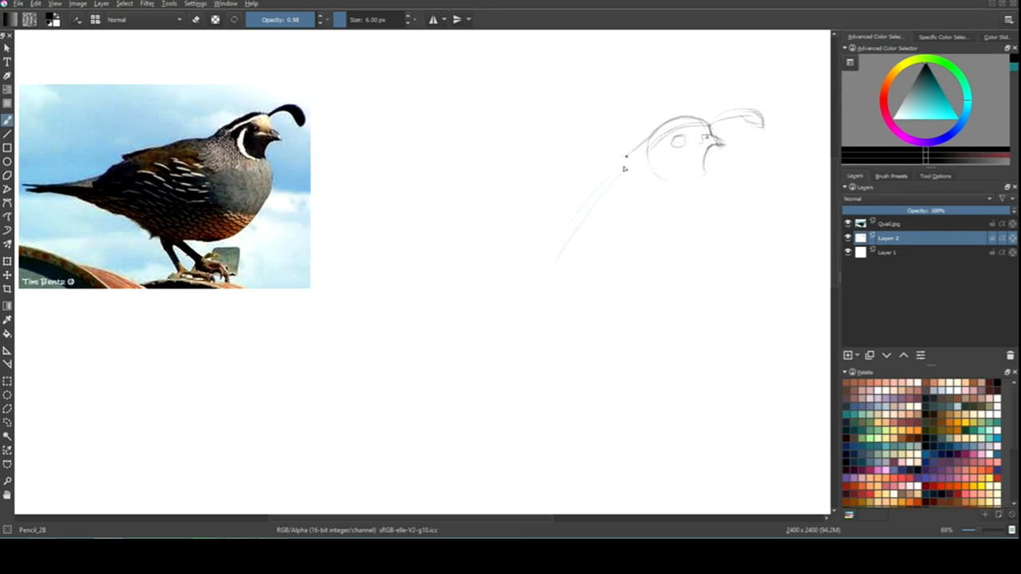
{"action": "left_click_drag", "start_coordinate": [626, 160], "coordinate": [499, 283]}
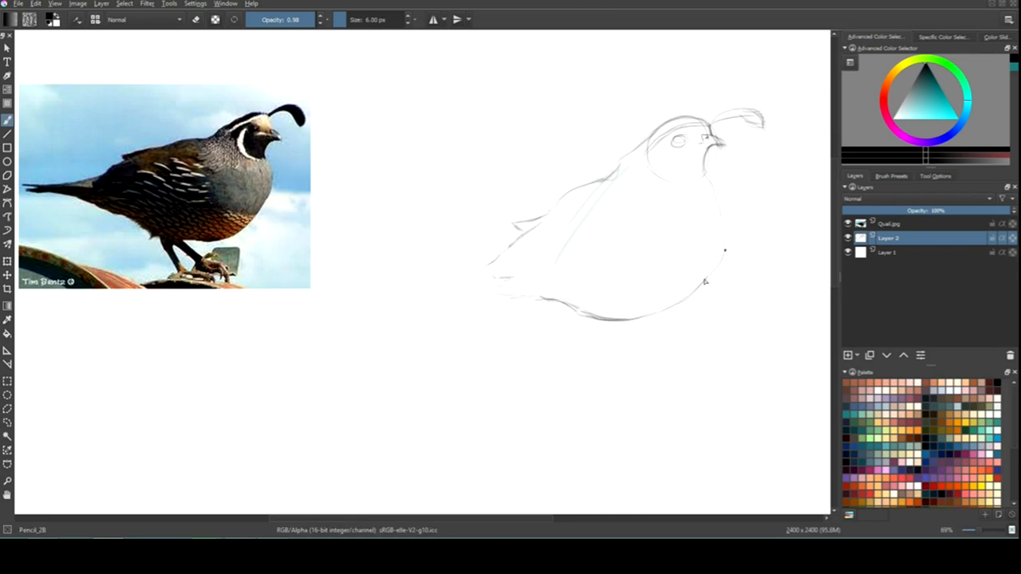
{"action": "left_click_drag", "start_coordinate": [674, 152], "coordinate": [705, 283]}
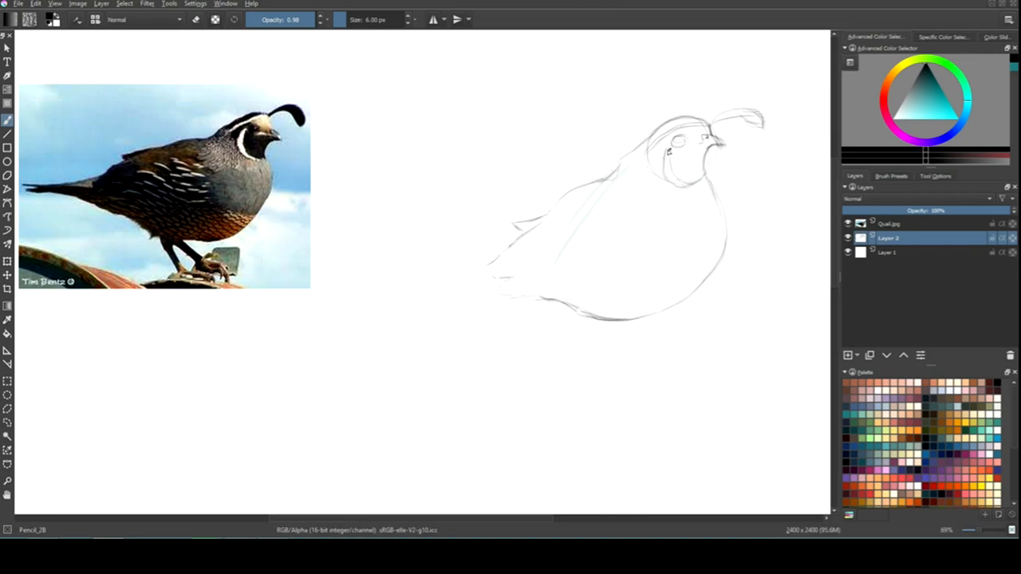
{"action": "left_click_drag", "start_coordinate": [606, 160], "coordinate": [638, 215]}
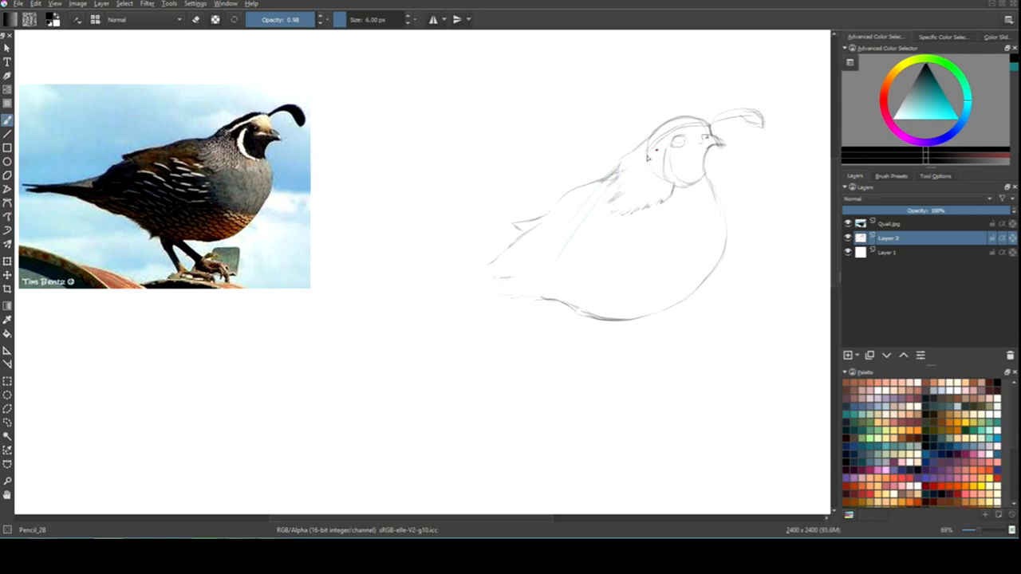
{"action": "left_click_drag", "start_coordinate": [646, 239], "coordinate": [622, 323]}
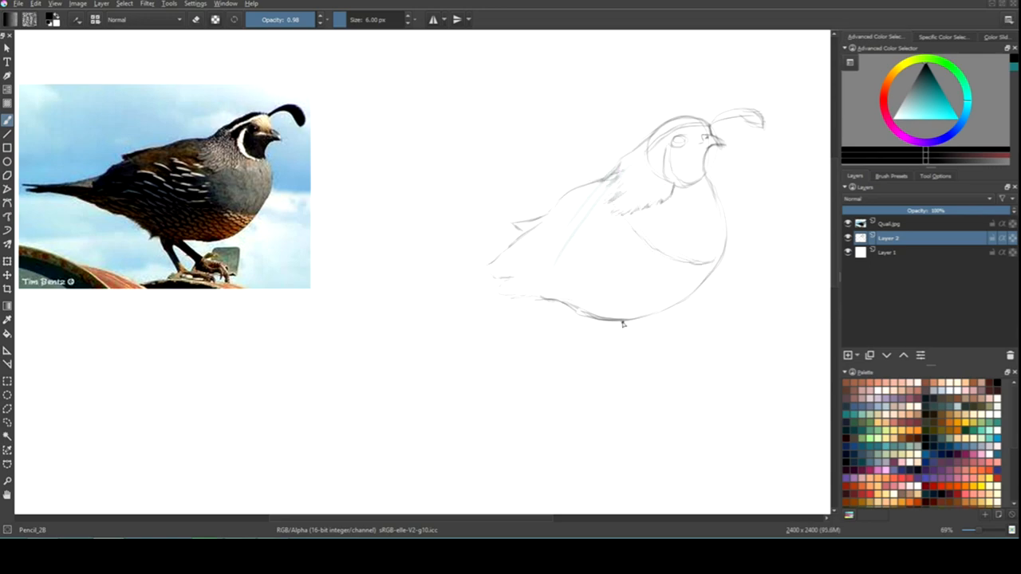
{"action": "left_click_drag", "start_coordinate": [594, 323], "coordinate": [629, 359]}
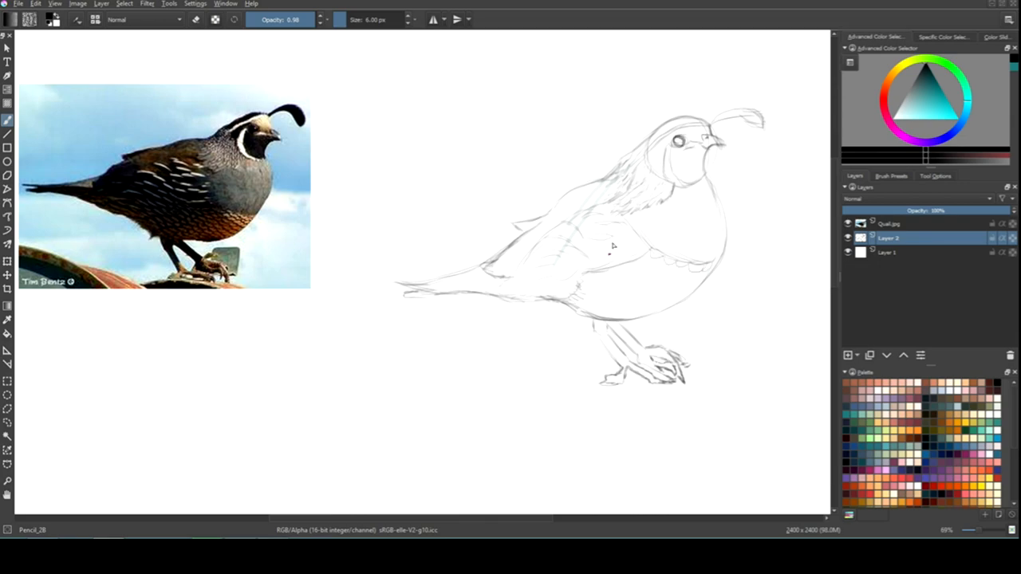
Pick the Bristles_hairy brush preset and paint the quail's black face markings.
{"action": "left_click", "coordinate": [889, 175]}
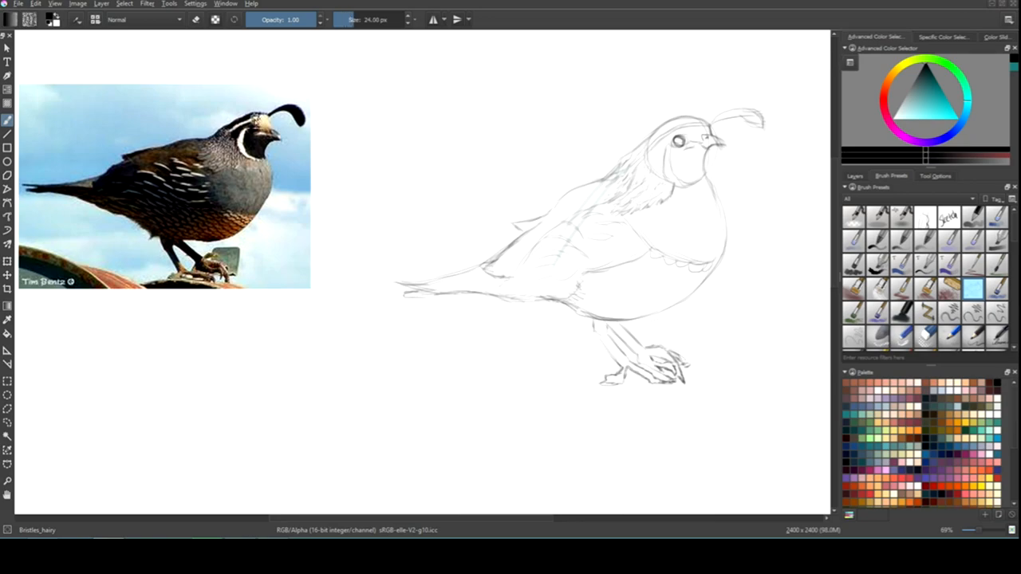
{"action": "left_click", "coordinate": [855, 175]}
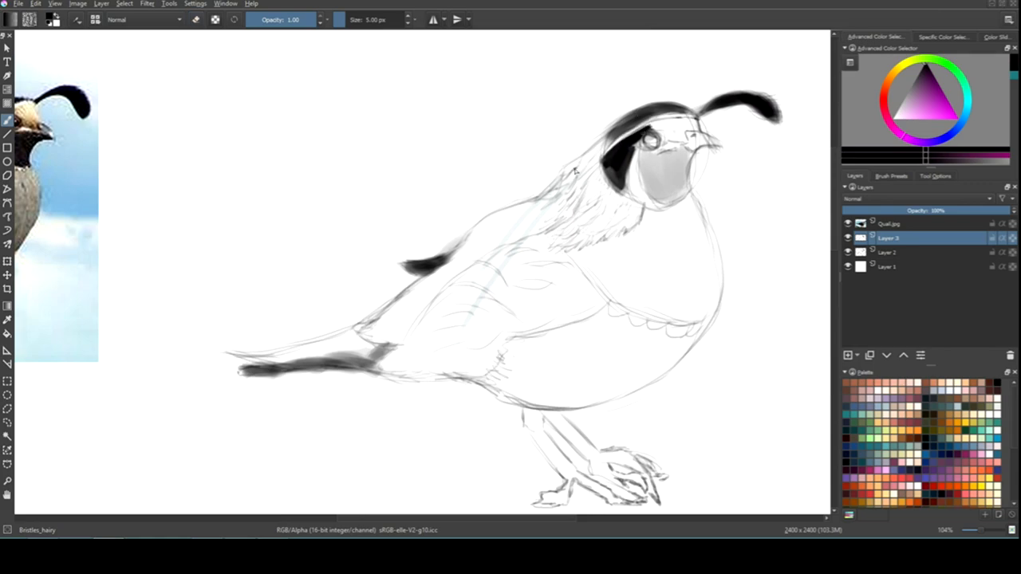
{"action": "mouse_move", "coordinate": [612, 177]}
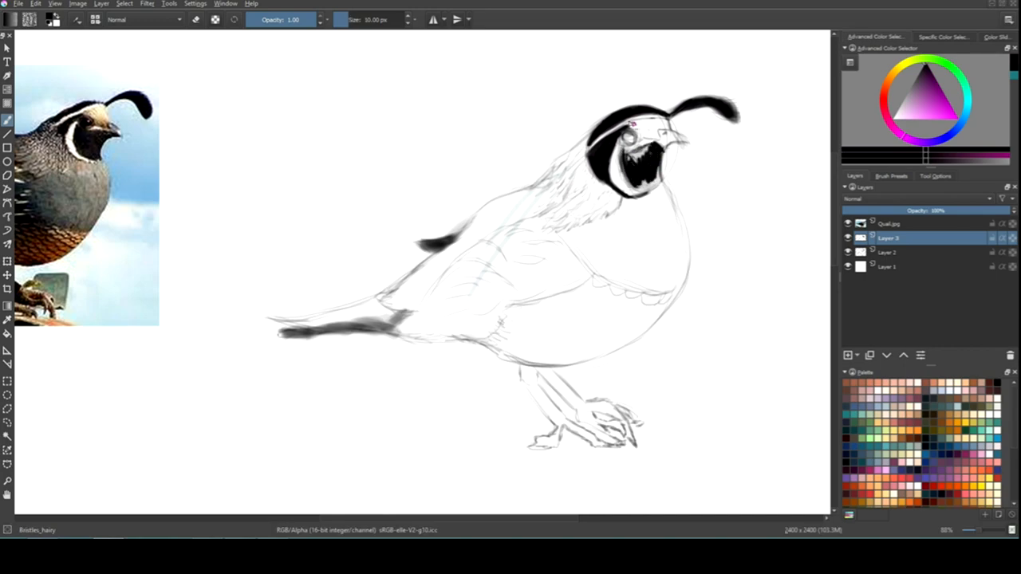
{"action": "left_click_drag", "start_coordinate": [630, 152], "coordinate": [646, 179]}
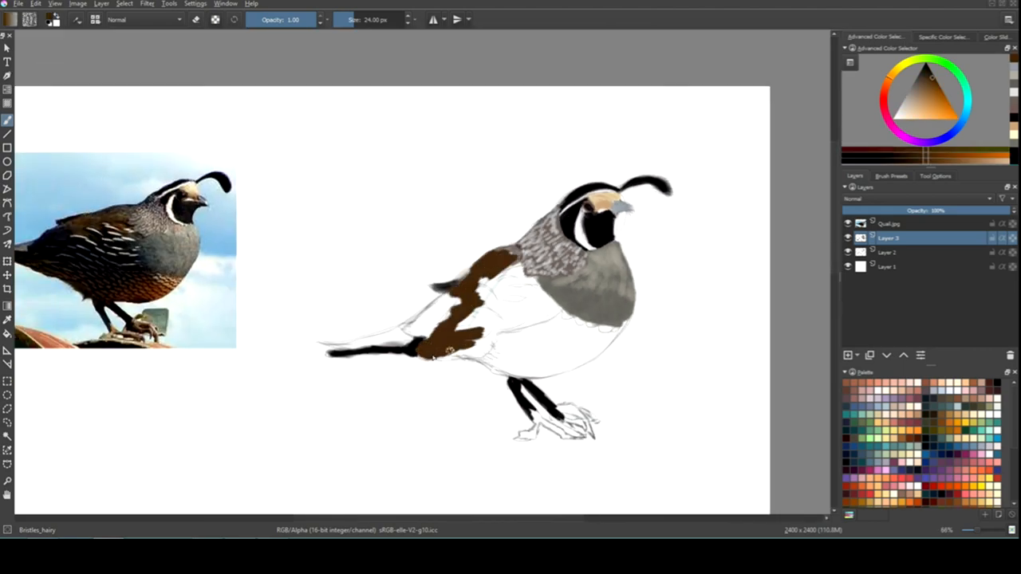
Paint brown onto the wing and block in colour along the lower body.
{"action": "left_click_drag", "start_coordinate": [446, 287], "coordinate": [511, 335]}
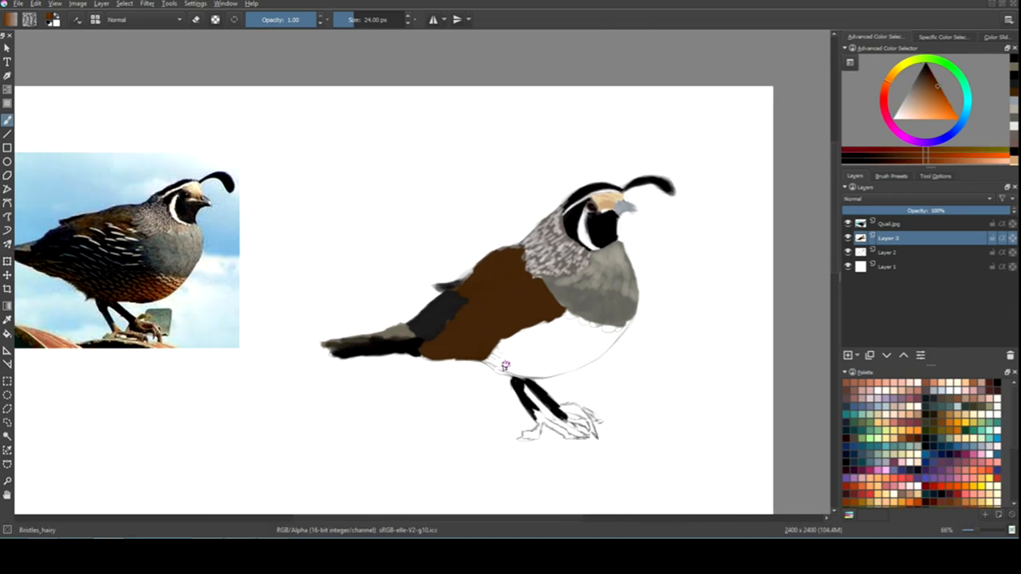
{"action": "left_click_drag", "start_coordinate": [503, 367], "coordinate": [566, 335]}
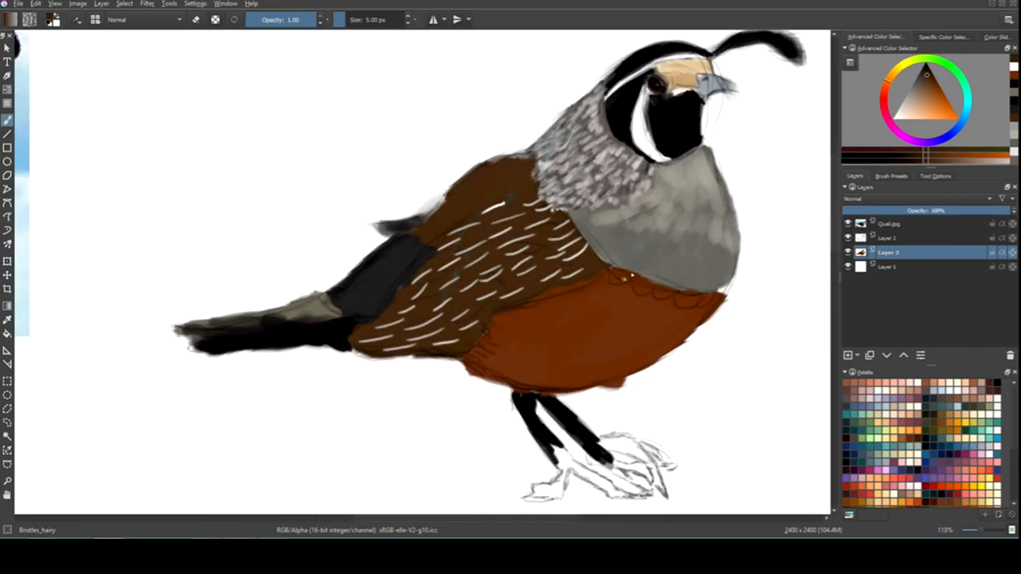
Paint white streaks across the wing feathers and scalloped feathers on the belly.
{"action": "left_click_drag", "start_coordinate": [606, 287], "coordinate": [702, 307]}
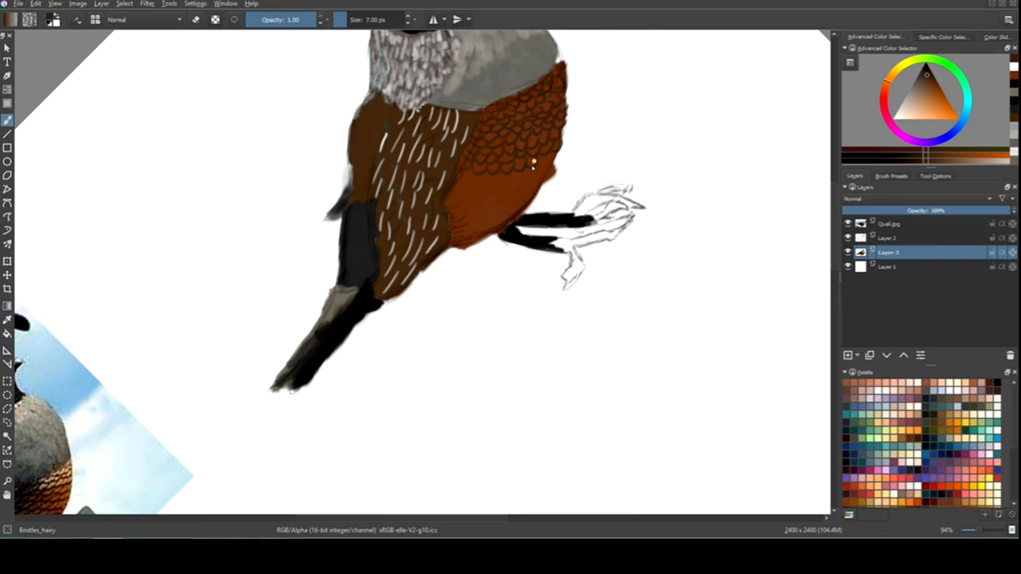
{"action": "left_click_drag", "start_coordinate": [534, 163], "coordinate": [491, 198]}
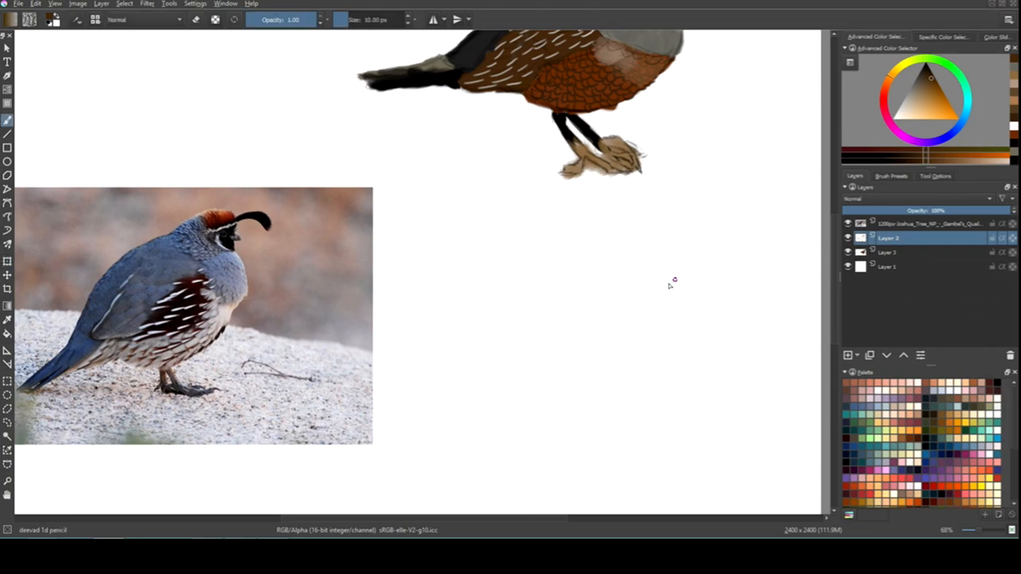
Pencil-sketch the second quail's head, eye, beak, face marking, crest, chest, tail and legs.
{"action": "left_click_drag", "start_coordinate": [674, 283], "coordinate": [694, 255]}
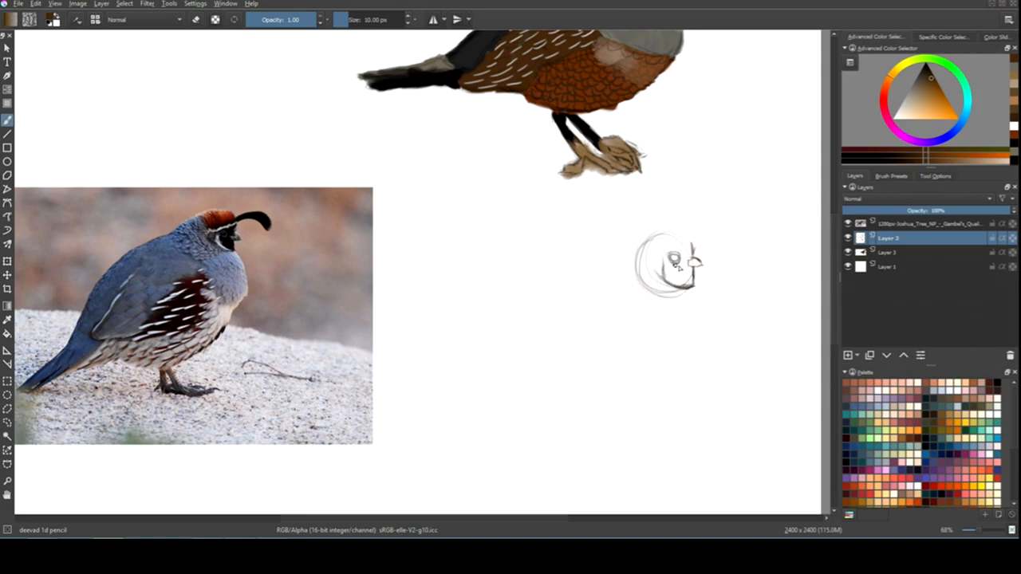
{"action": "left_click_drag", "start_coordinate": [650, 255], "coordinate": [694, 251]}
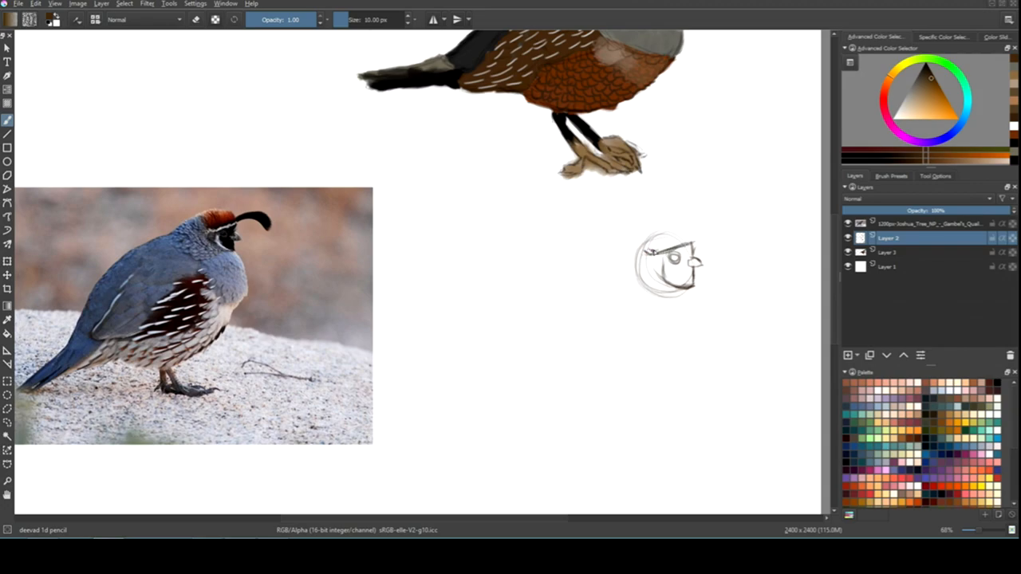
{"action": "left_click_drag", "start_coordinate": [645, 244], "coordinate": [694, 239]}
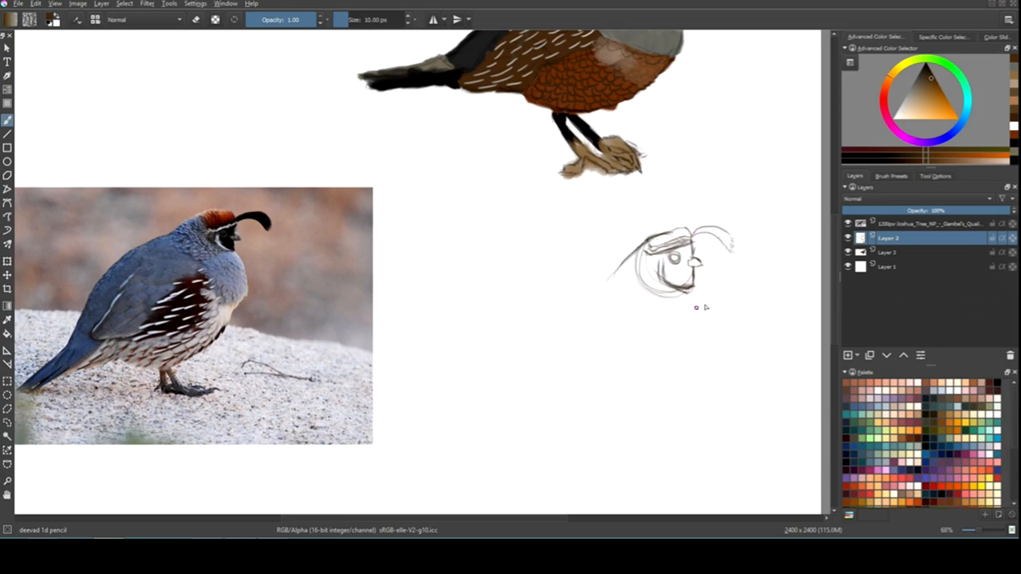
{"action": "left_click_drag", "start_coordinate": [682, 299], "coordinate": [698, 347]}
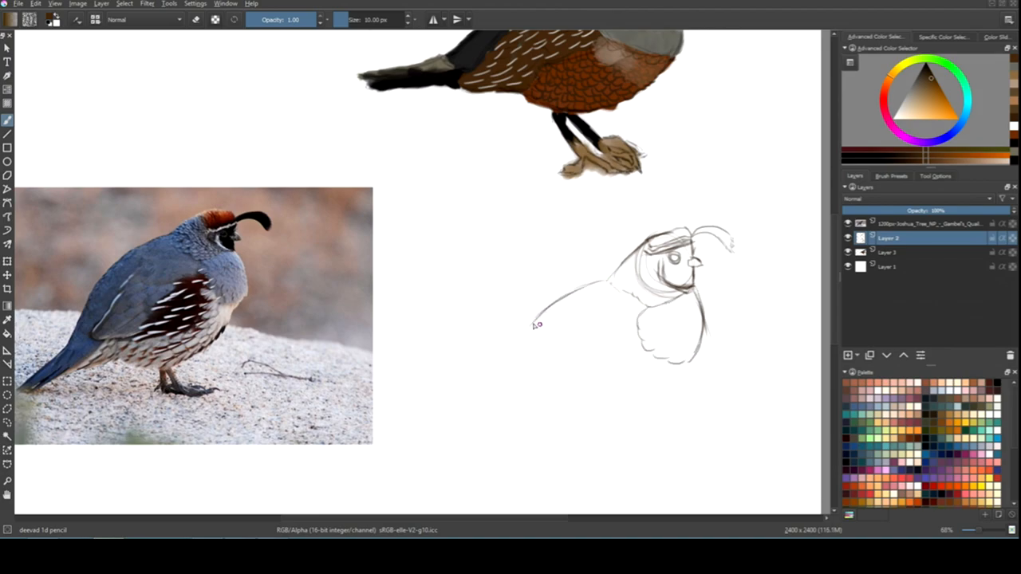
{"action": "left_click_drag", "start_coordinate": [534, 319], "coordinate": [646, 410]}
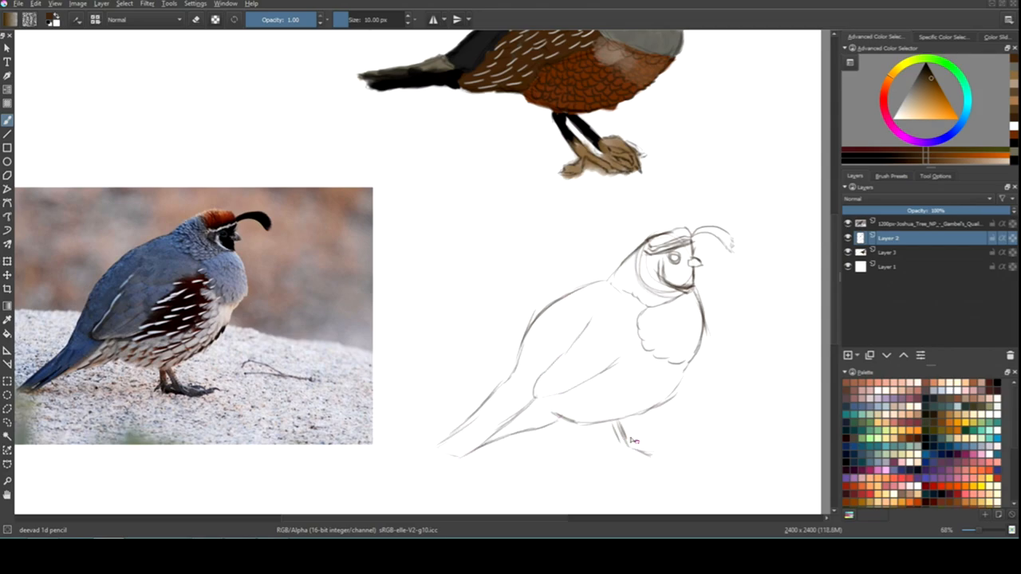
{"action": "left_click_drag", "start_coordinate": [630, 434], "coordinate": [661, 459]}
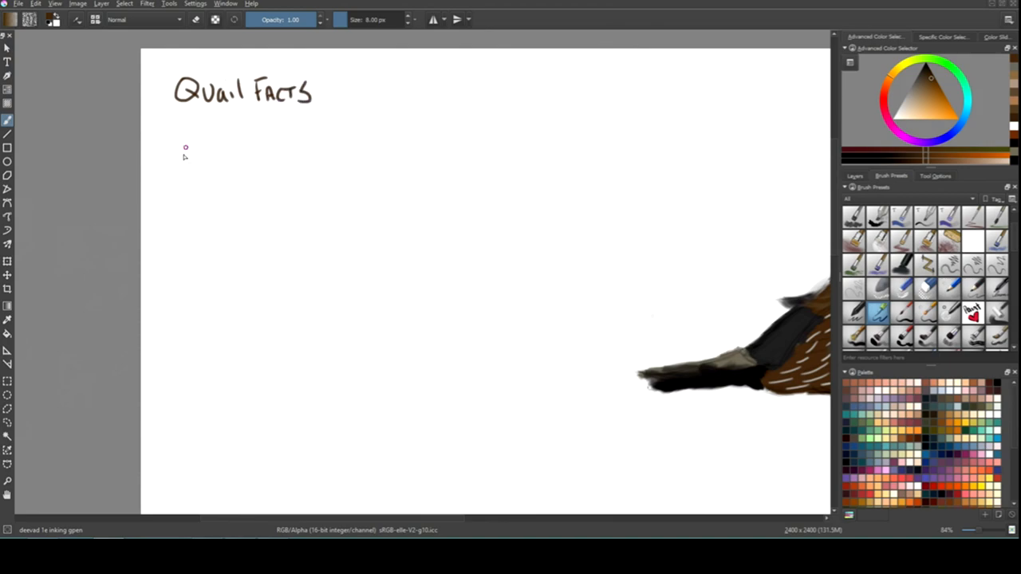
Handwrite the first two facts: pheasant family and North America.
{"action": "left_click_drag", "start_coordinate": [168, 135], "coordinate": [319, 139]}
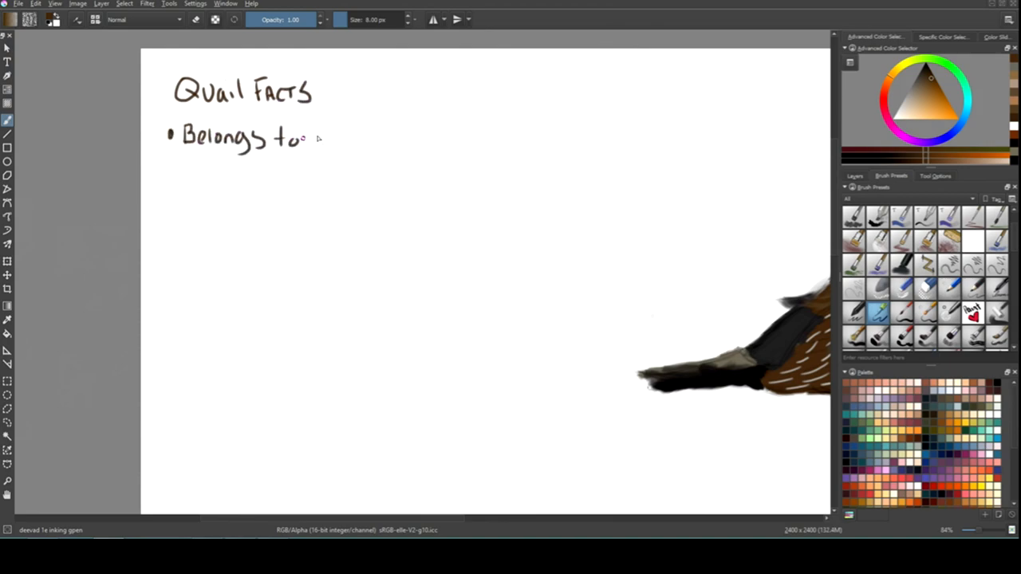
{"action": "left_click_drag", "start_coordinate": [311, 144], "coordinate": [519, 144]}
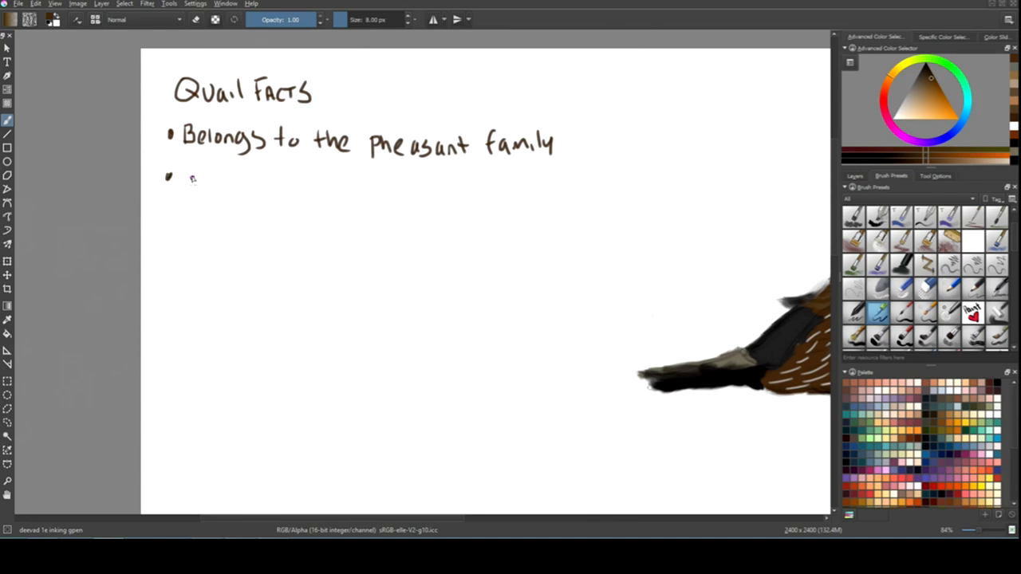
{"action": "left_click_drag", "start_coordinate": [188, 183], "coordinate": [311, 183]}
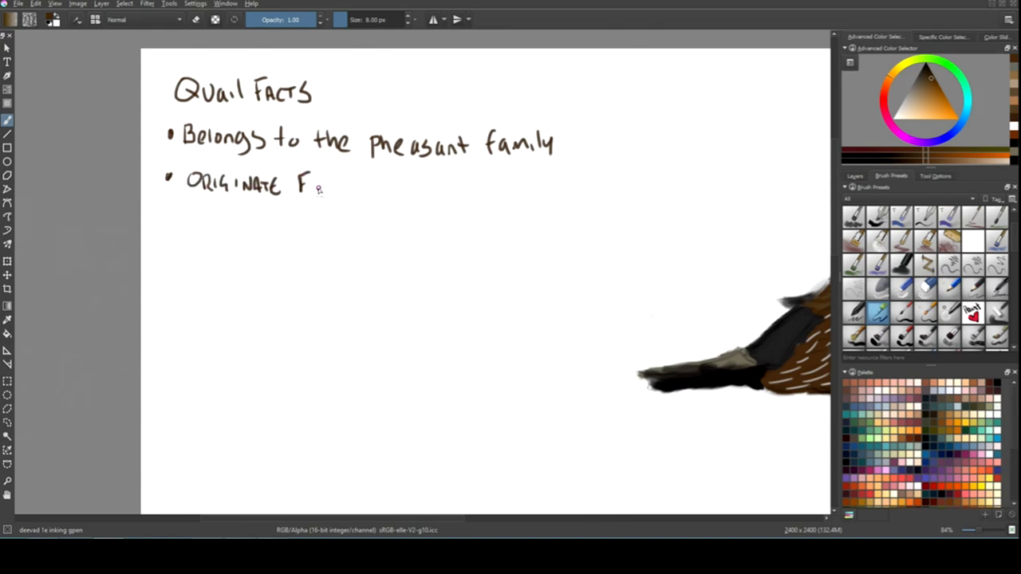
{"action": "left_click_drag", "start_coordinate": [299, 187], "coordinate": [514, 195]}
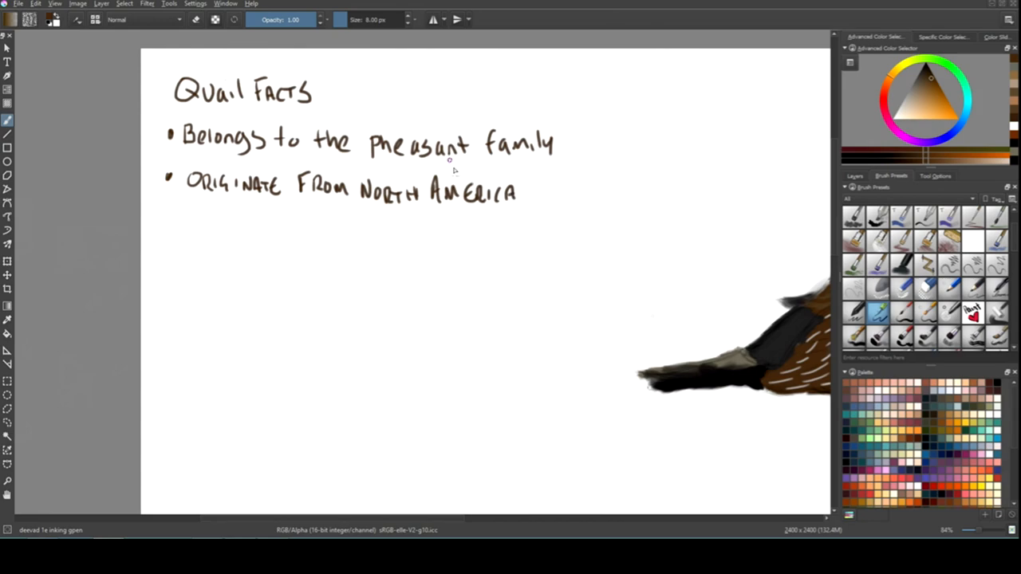
Handwrite the Europe, Asia, Africa, Australia, South America fact and begin the species bullet.
{"action": "left_click_drag", "start_coordinate": [172, 223], "coordinate": [382, 224]}
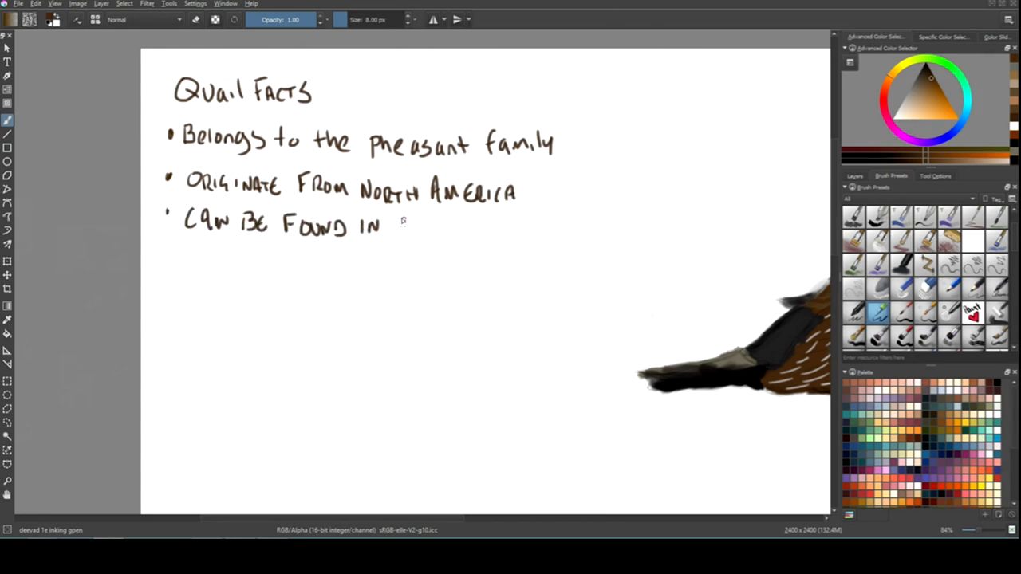
{"action": "left_click_drag", "start_coordinate": [389, 228], "coordinate": [618, 231]}
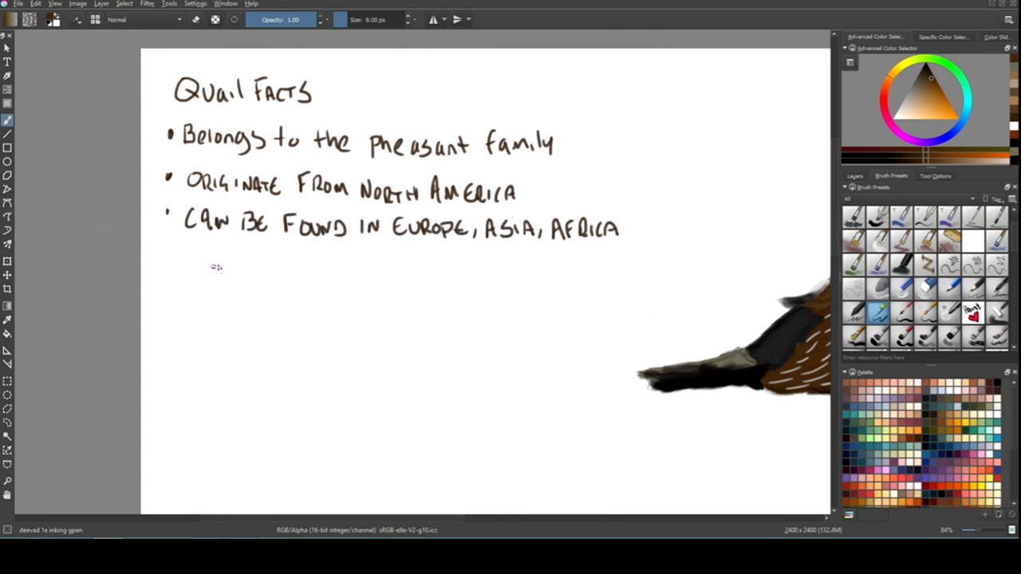
{"action": "left_click_drag", "start_coordinate": [183, 255], "coordinate": [280, 256]}
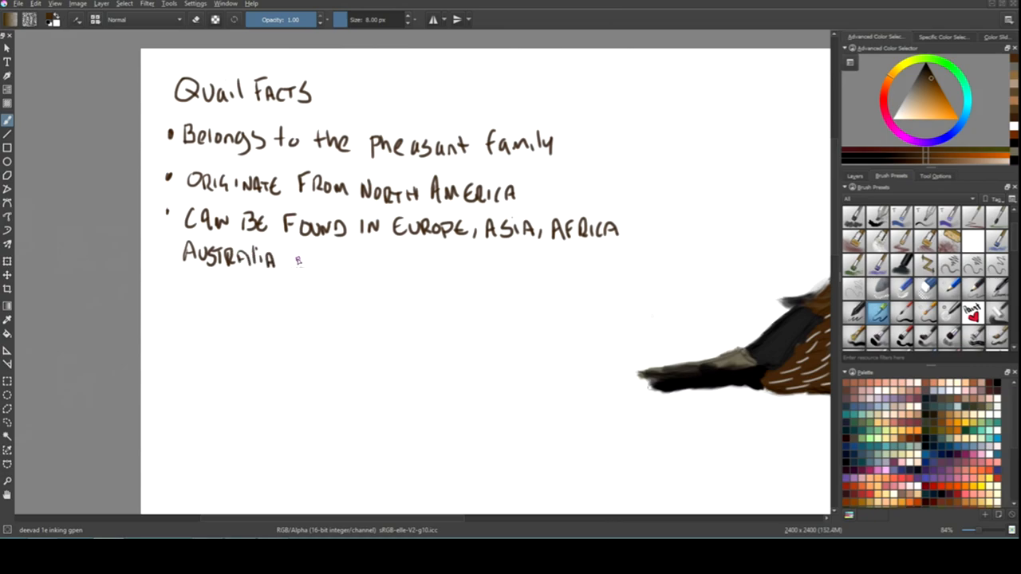
{"action": "left_click_drag", "start_coordinate": [295, 263], "coordinate": [483, 263]}
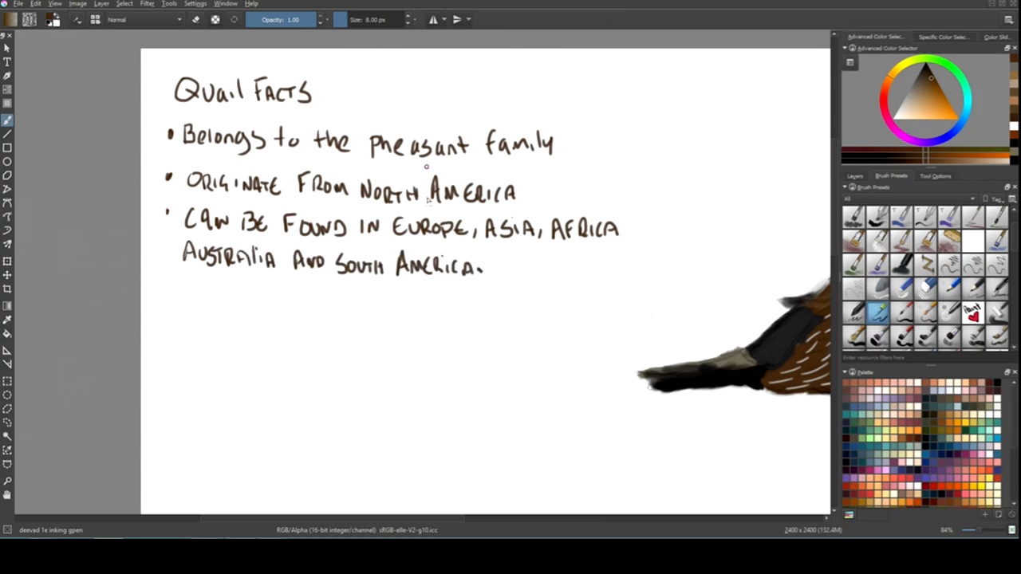
{"action": "mouse_move", "coordinate": [199, 407]}
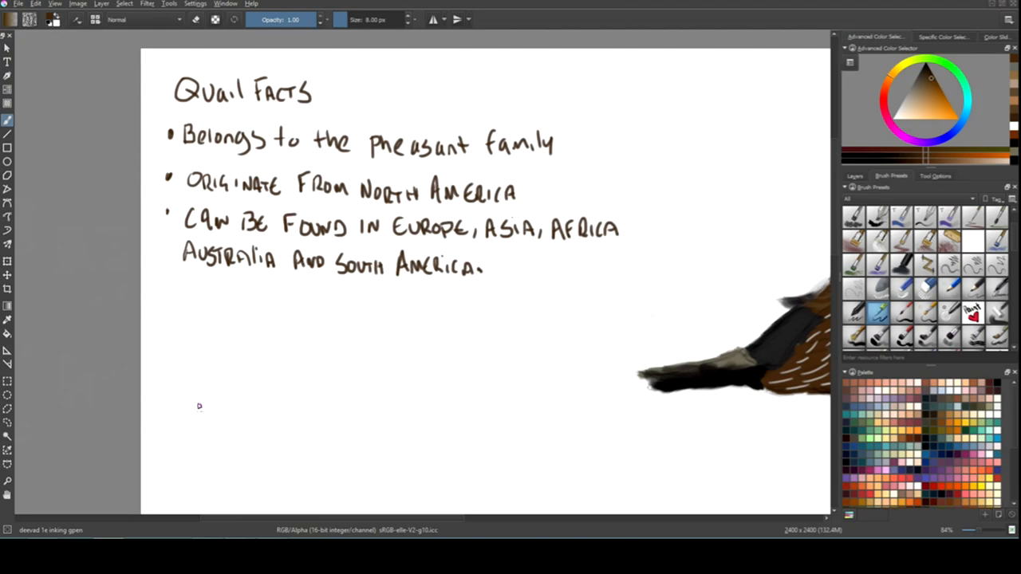
{"action": "left_click_drag", "start_coordinate": [168, 291], "coordinate": [271, 291]}
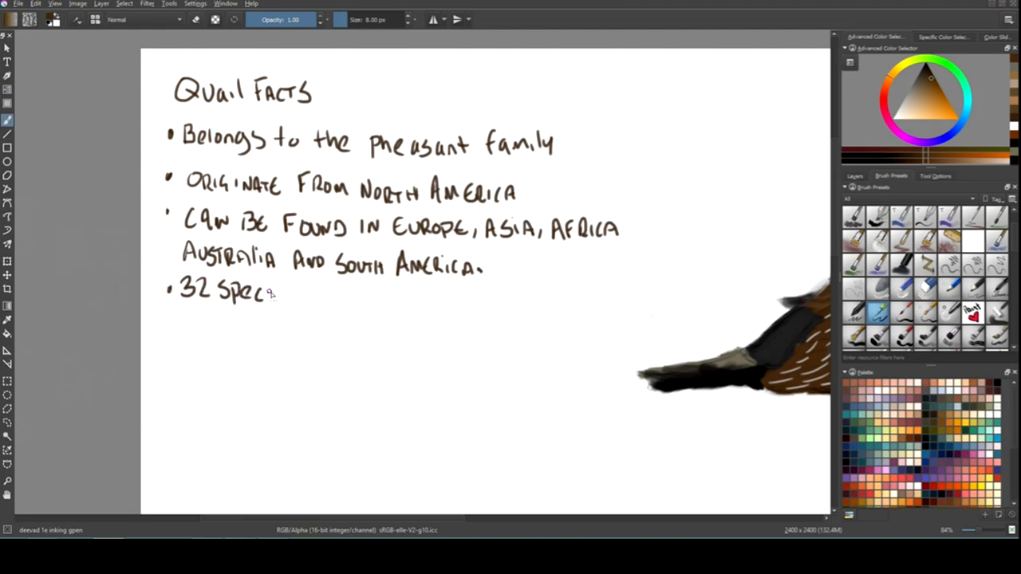
{"action": "left_click_drag", "start_coordinate": [279, 295], "coordinate": [478, 299]}
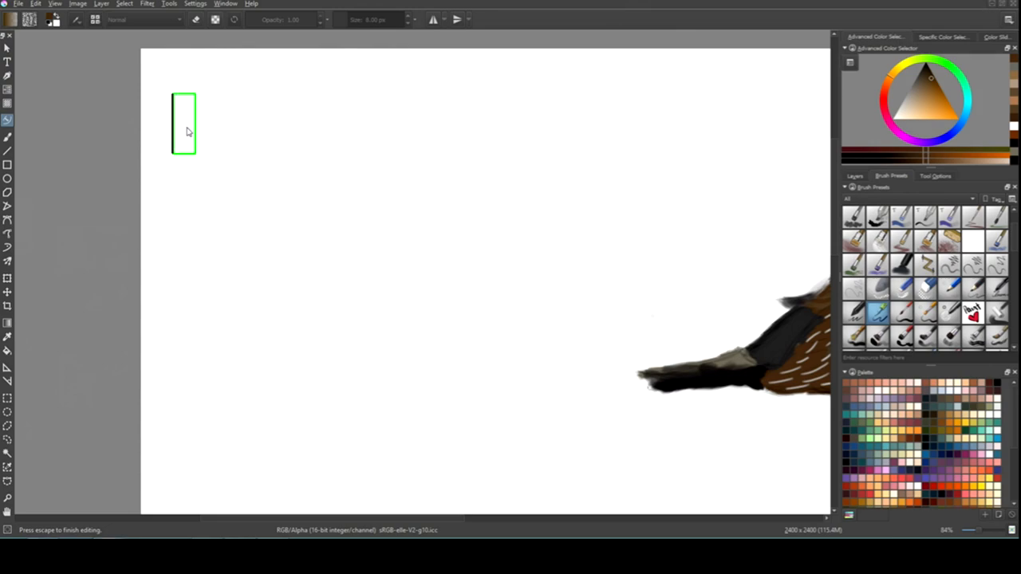
Type the fact line 'Belongs to the pheasant family'.
{"action": "type", "text": "Belongs to the pheasant"}
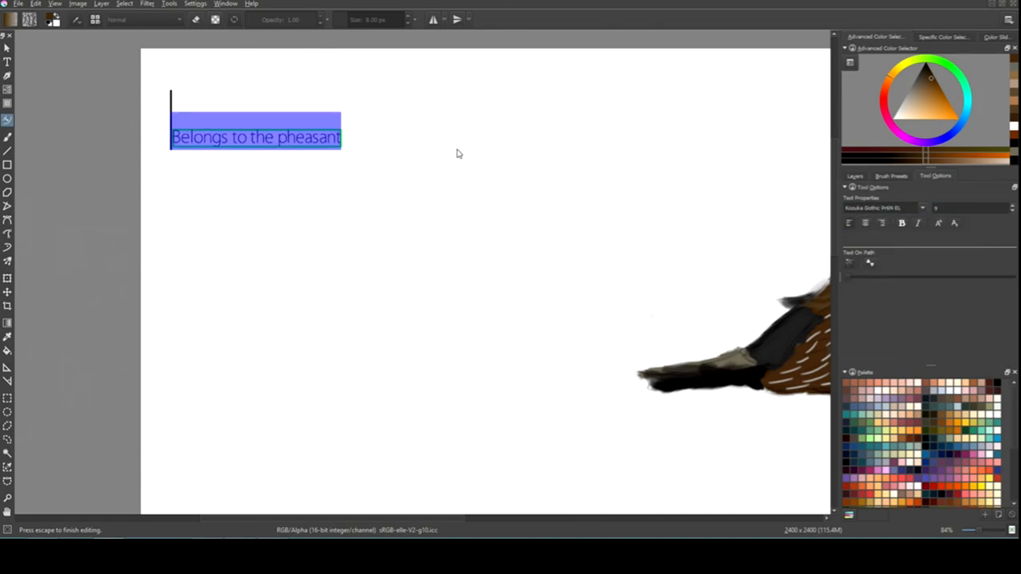
{"action": "type", "text": "family"}
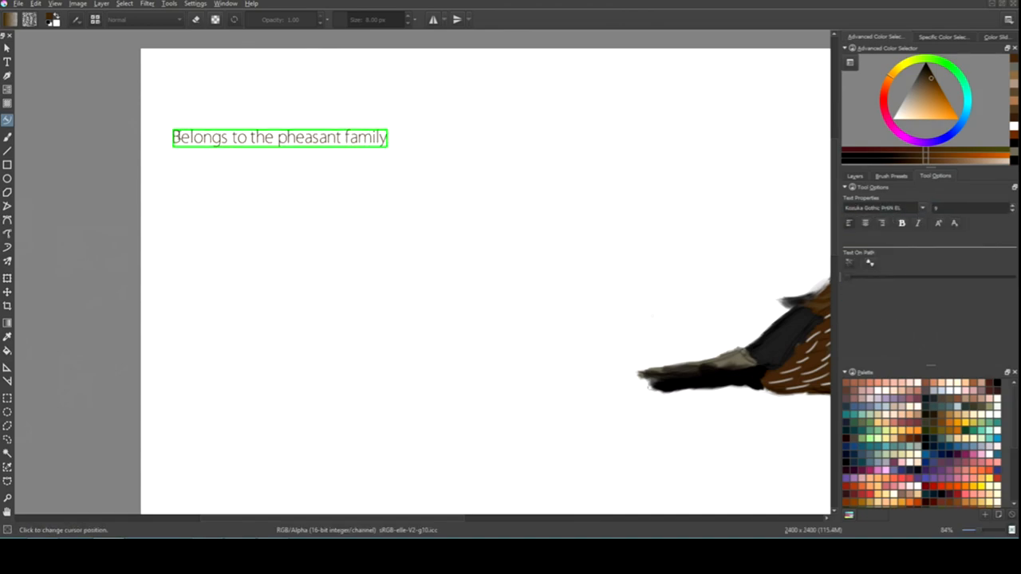
{"action": "left_click", "coordinate": [8, 63]}
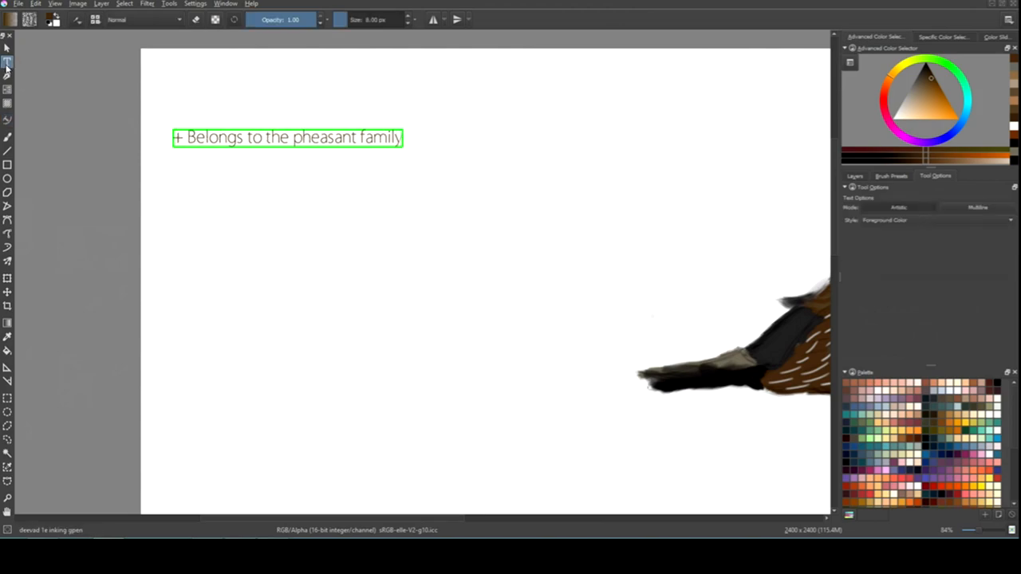
Start the North America line below and give it a light font.
{"action": "left_click", "coordinate": [921, 208]}
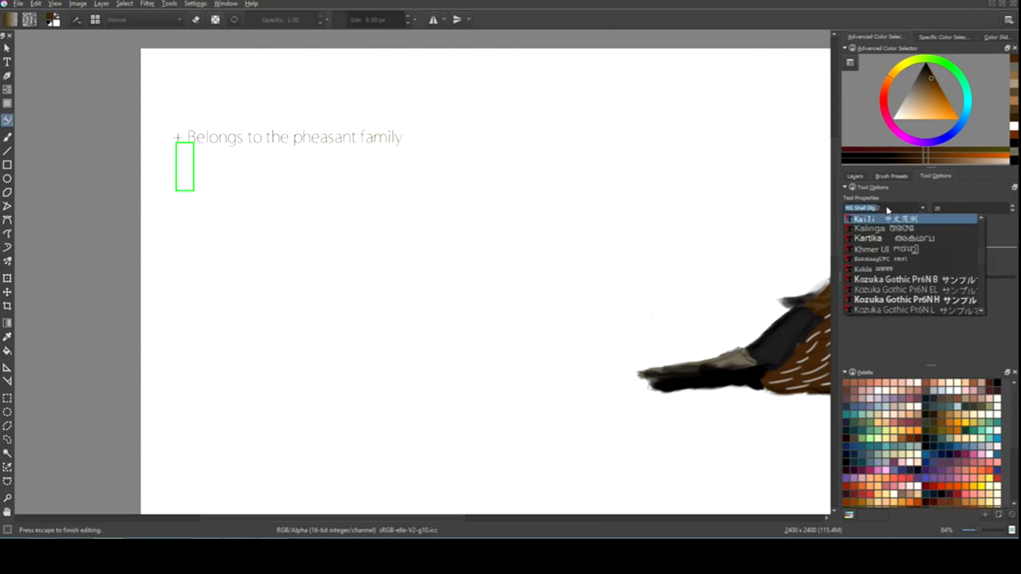
{"action": "left_click", "coordinate": [877, 208]}
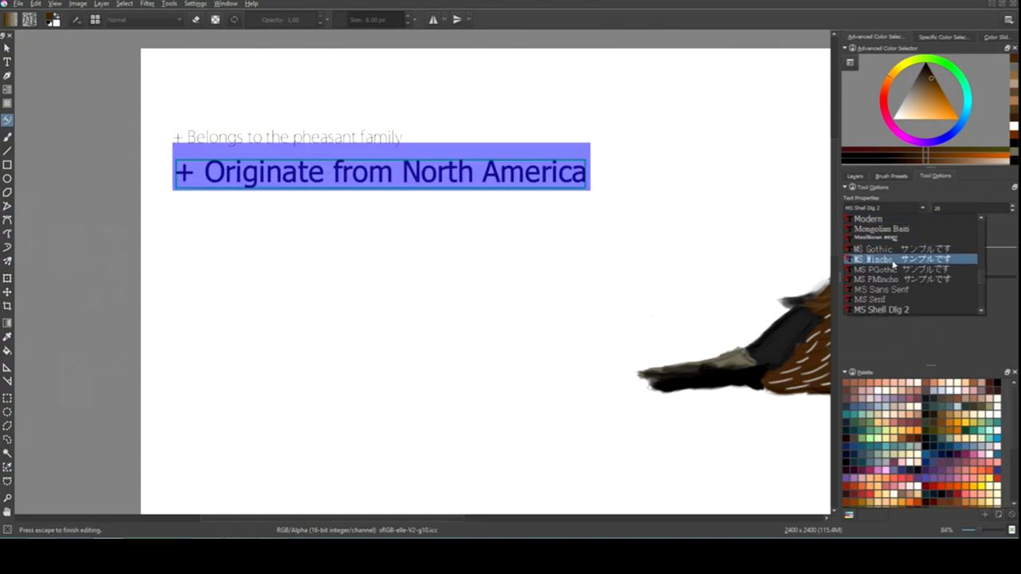
{"action": "left_click", "coordinate": [877, 259]}
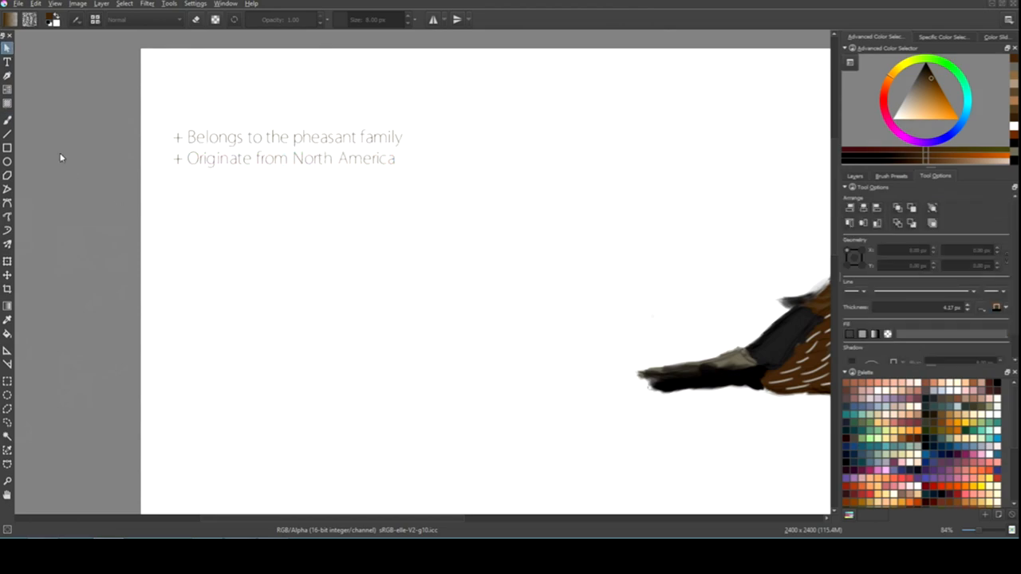
Type '+ Can be found in Europe, Asia, Africa, Australia and South America'.
{"action": "type", "text": "+ Can be found in"}
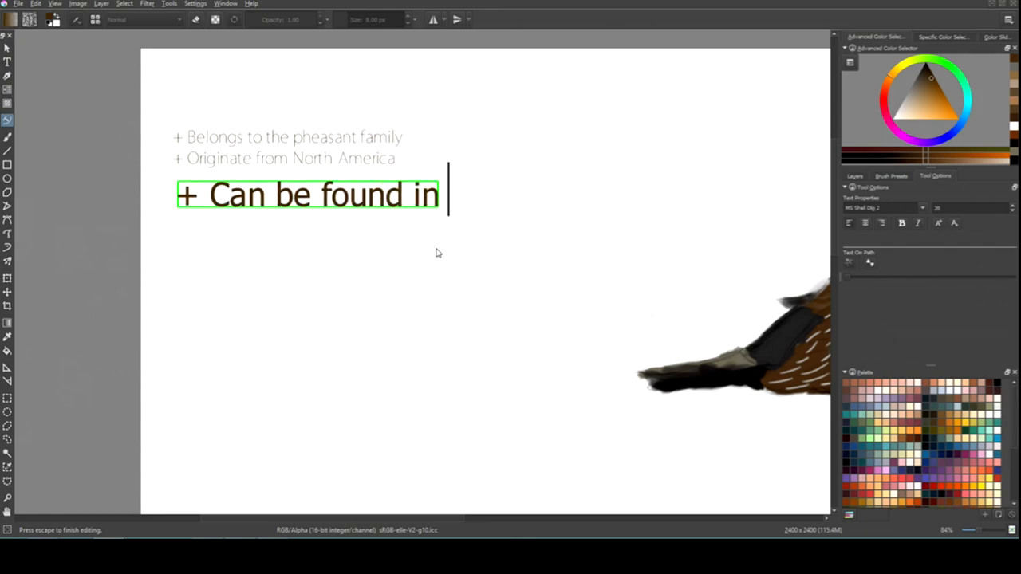
{"action": "type", "text": "Europe, A"}
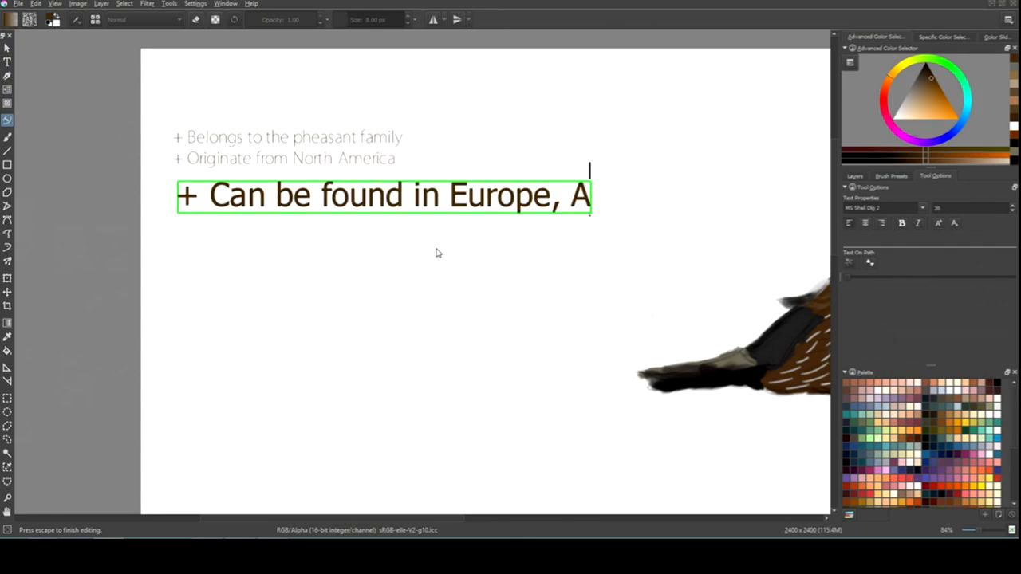
{"action": "type", "text": "sia, Africa"}
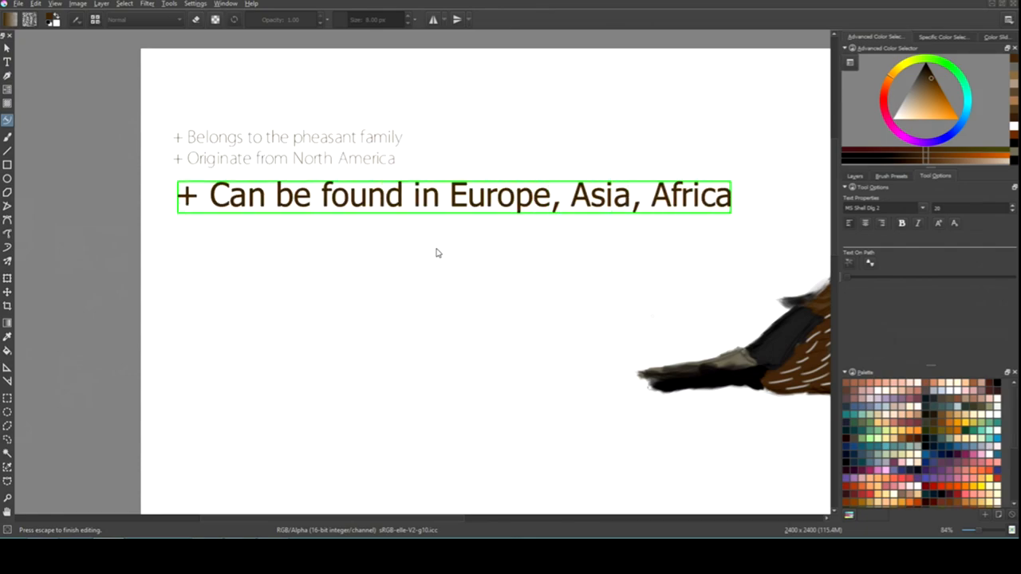
{"action": "type", "text": ","}
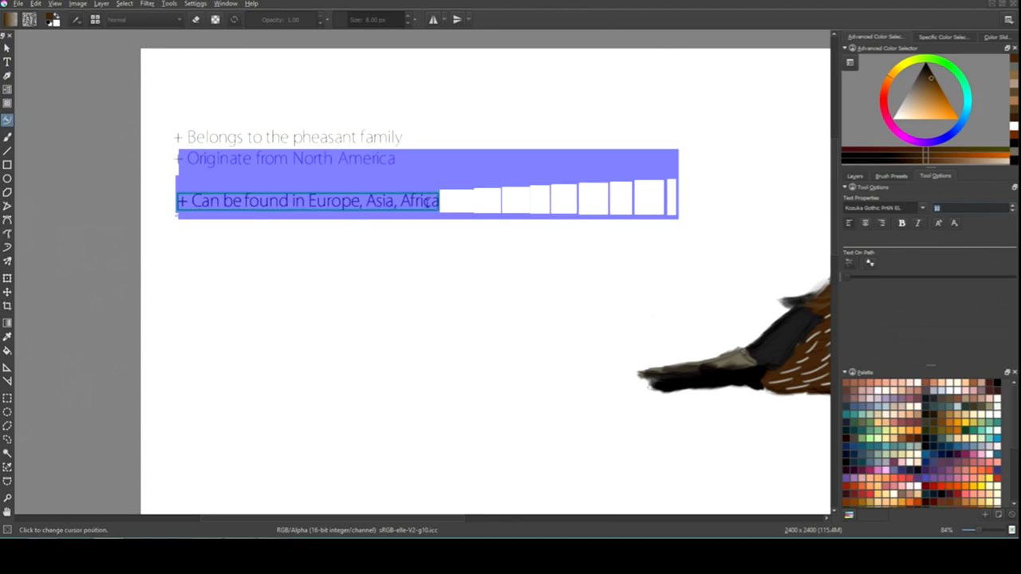
{"action": "type", "text": ",Au"}
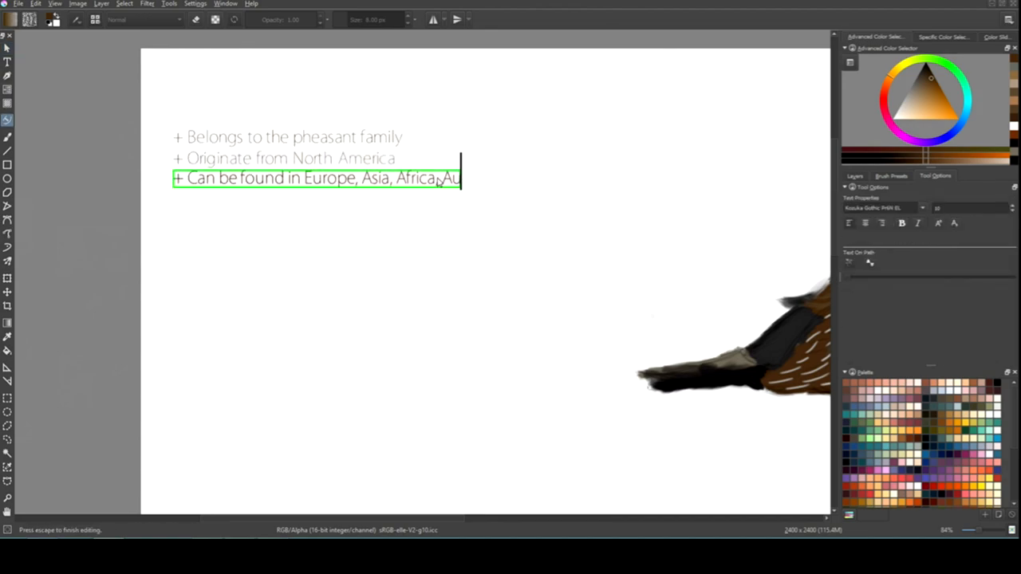
{"action": "type", "text": "stralia and South America."}
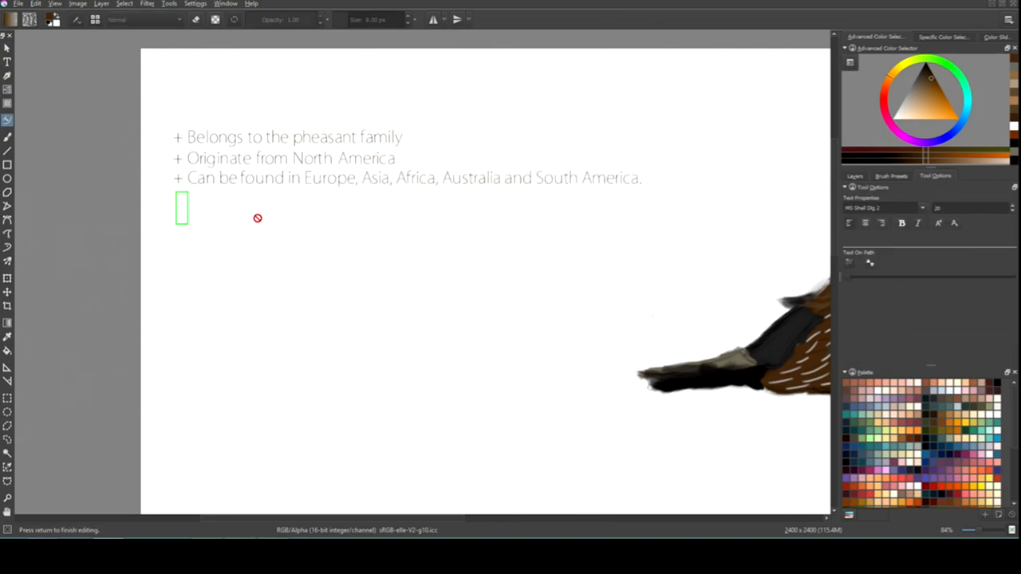
Type the bullet on 32 species differing in size, colour and type of habitat.
{"action": "type", "text": "+ 32 Species of"}
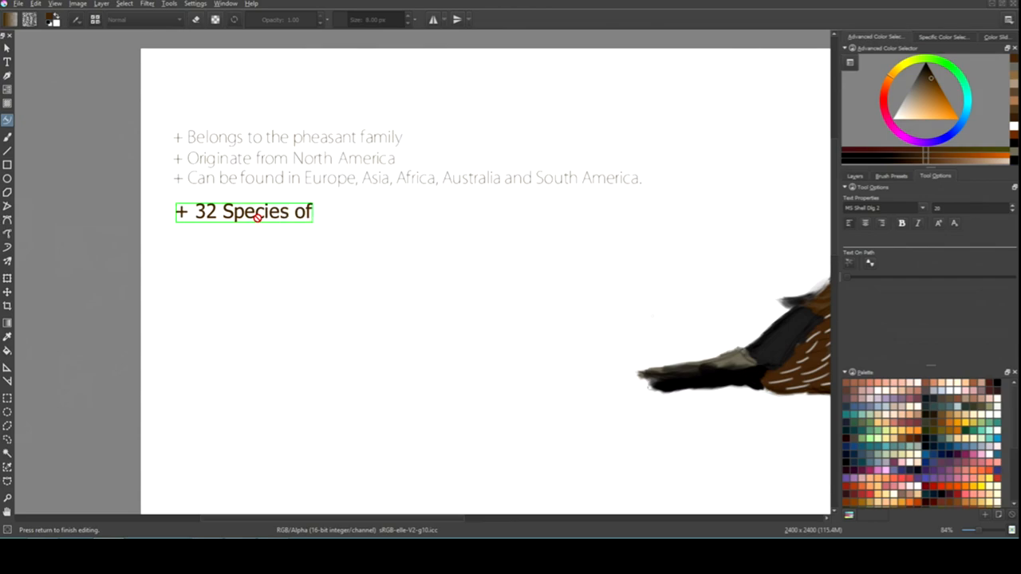
{"action": "type", "text": "Qualis that differ in size, colour"}
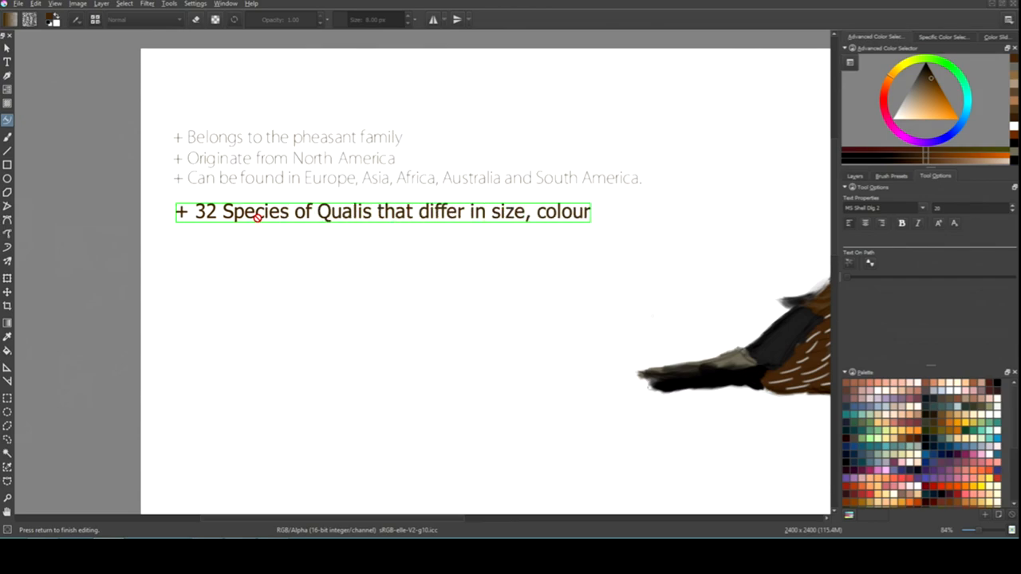
{"action": "type", "text": ", type of habitat"}
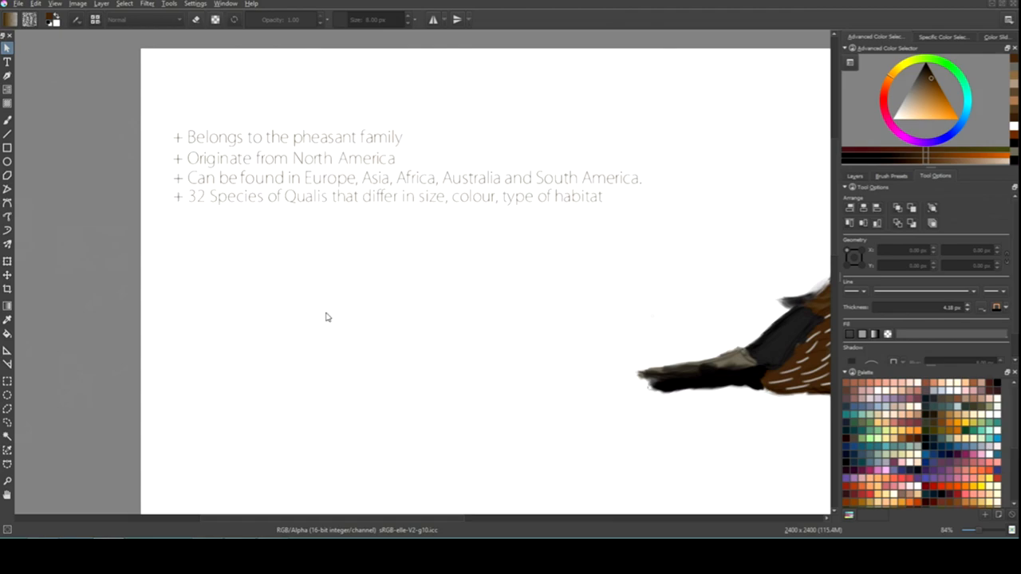
Begin a new line about inhabiting areas covered with bushes.
{"action": "left_click", "coordinate": [10, 119]}
{"action": "type", "text": "i"}
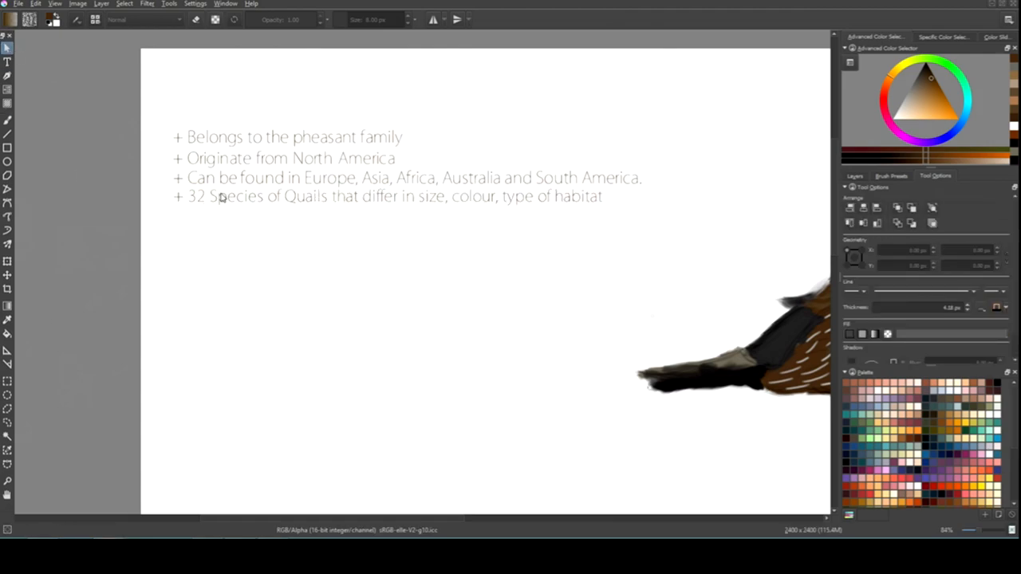
{"action": "type", "text": "Inhabits woodlands,  a"}
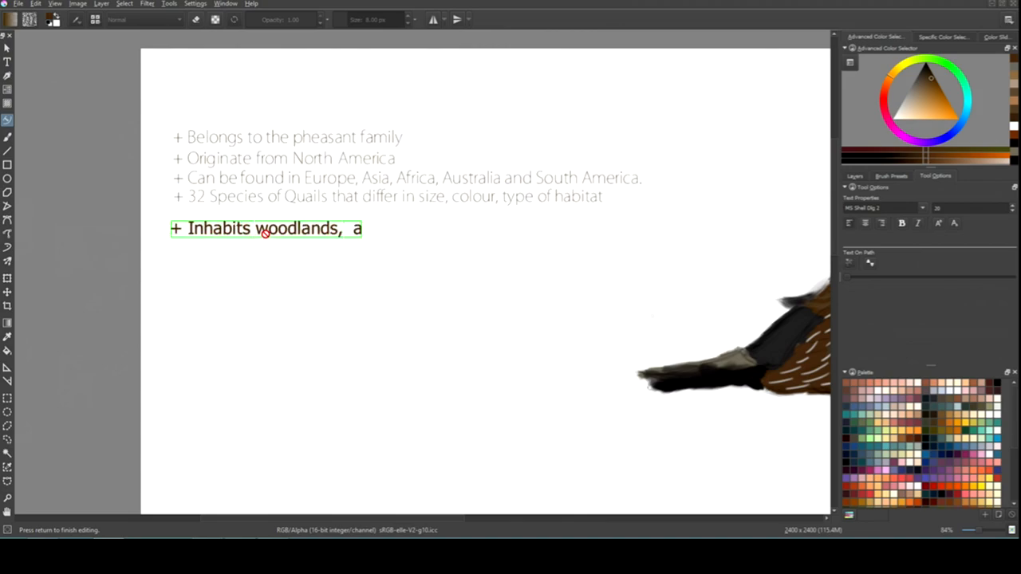
{"action": "type", "text": "reas covered with bushe"}
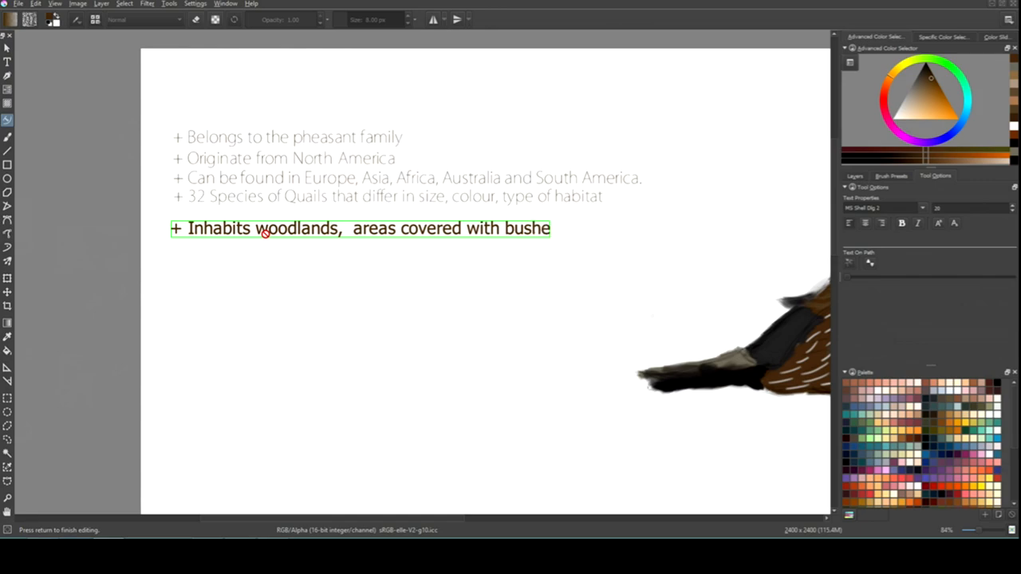